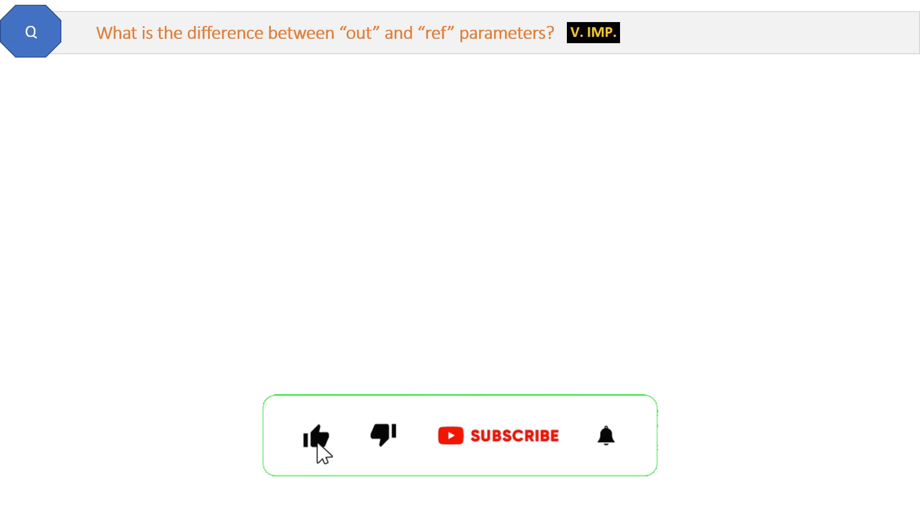
Advance the slide animations to reveal the out vs ref question and its Main code block
click(316, 435)
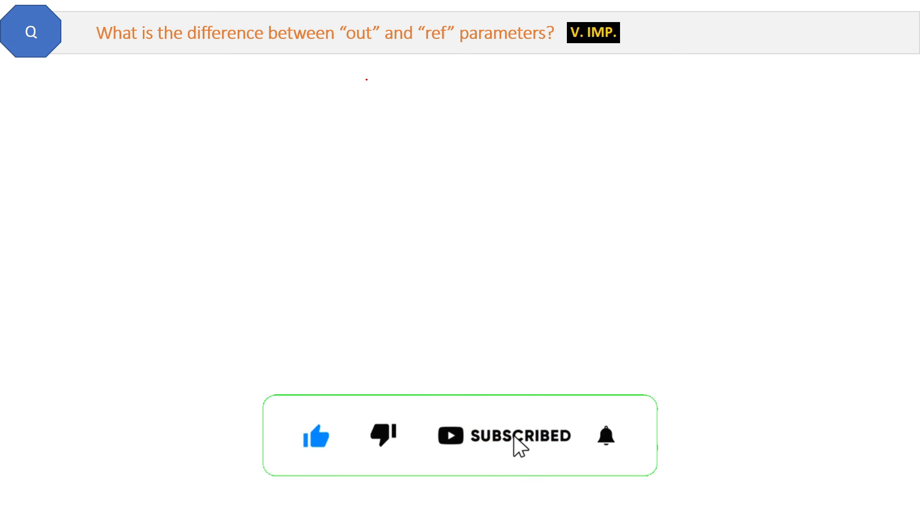
click(606, 436)
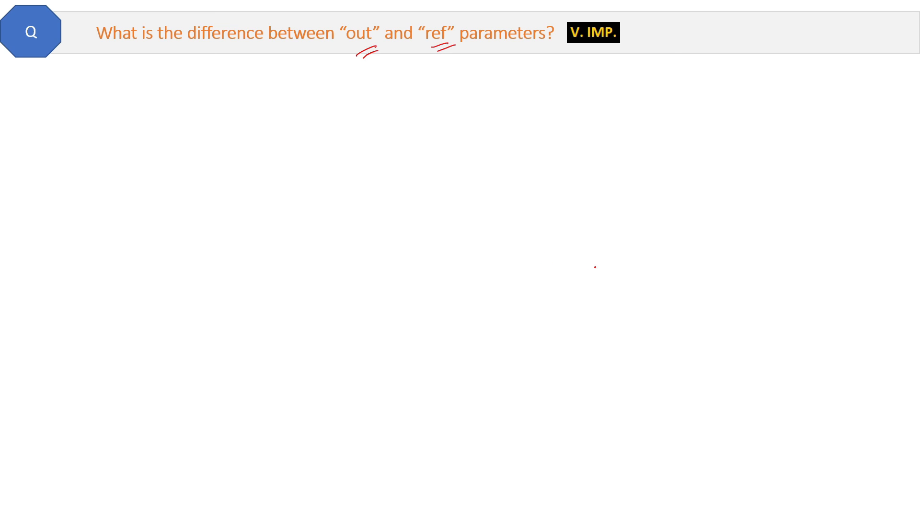
mouse_move(593, 265)
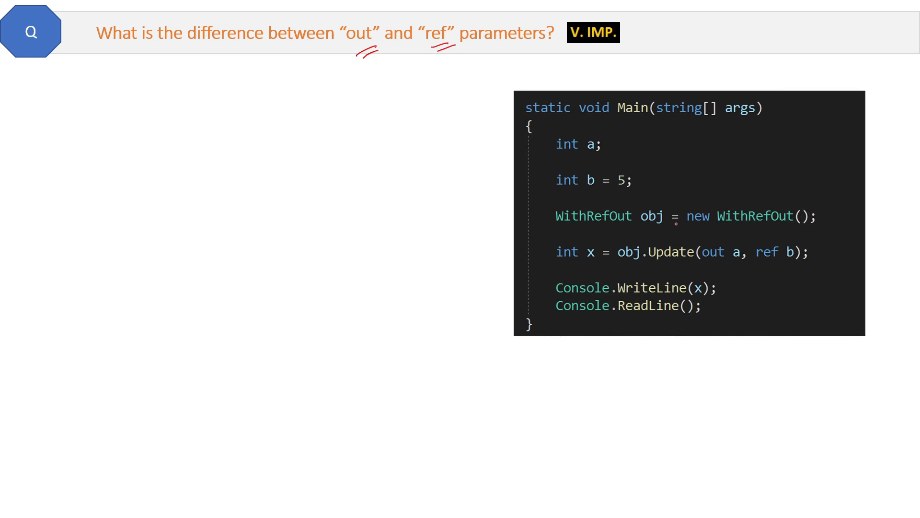
Mark the out vs ref code with a red pen stroke
drag(607, 152, 625, 146)
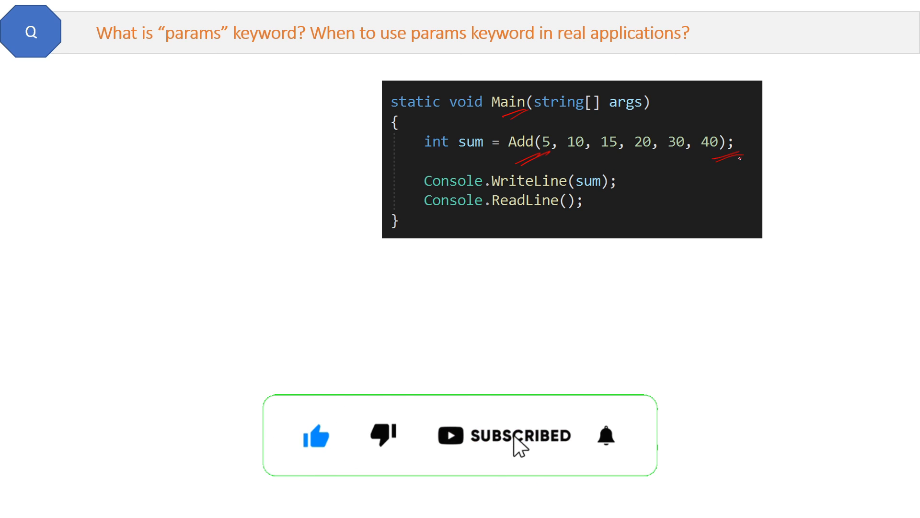
Reveal the Add method, underline params in its signature, bracket the foreach loop, and advance to the optional parameters slide
click(606, 435)
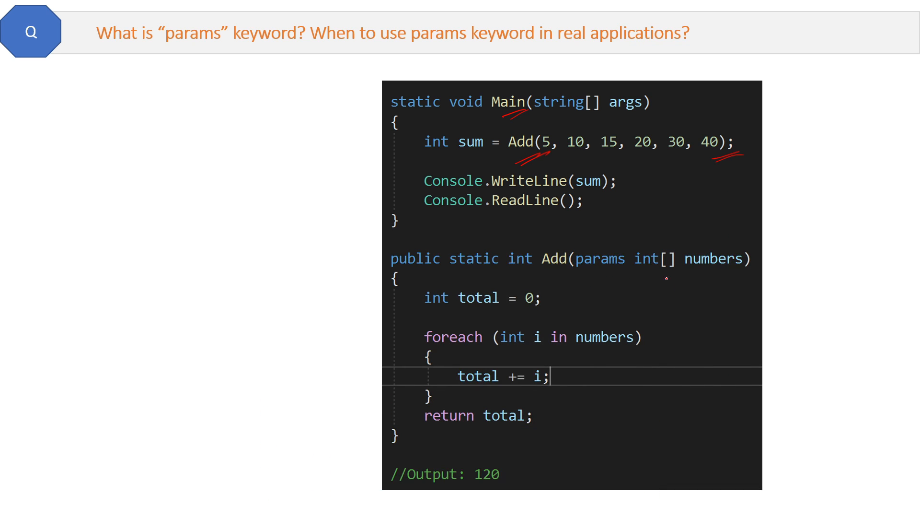
drag(675, 274, 705, 269)
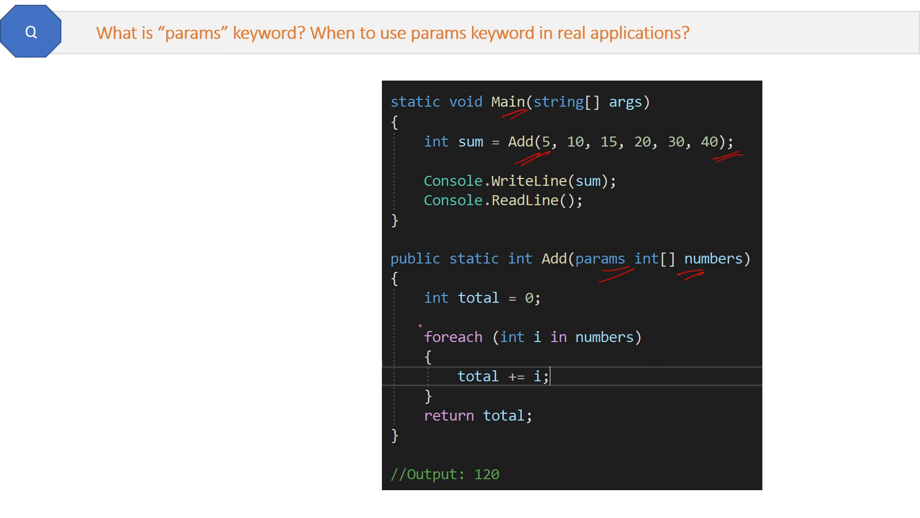
drag(429, 320, 417, 405)
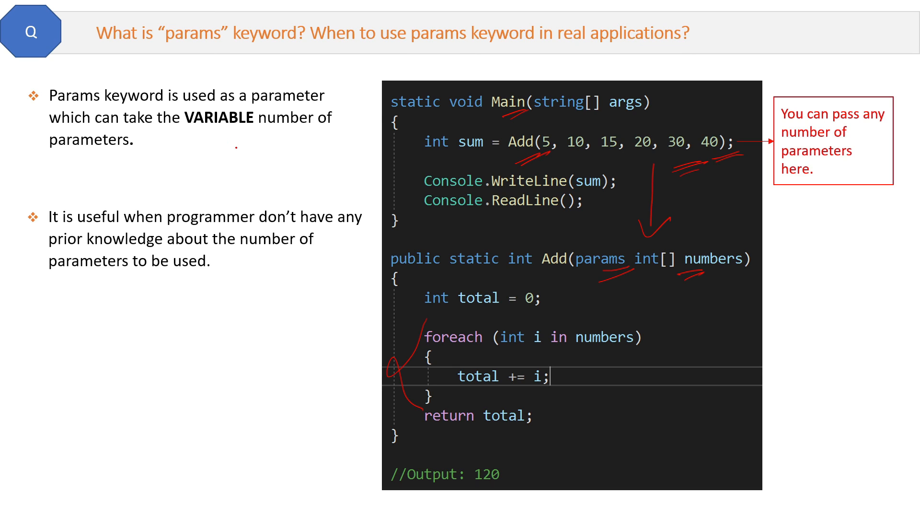
key(Right)
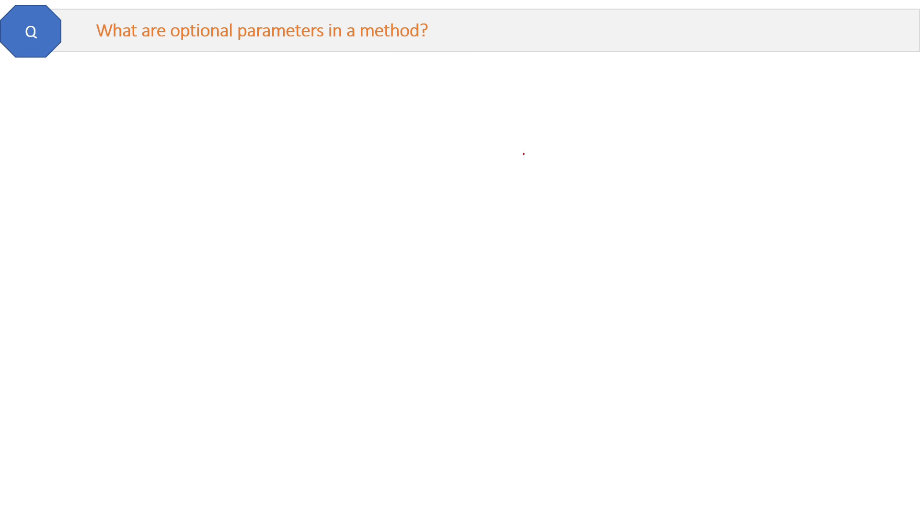
mouse_move(547, 160)
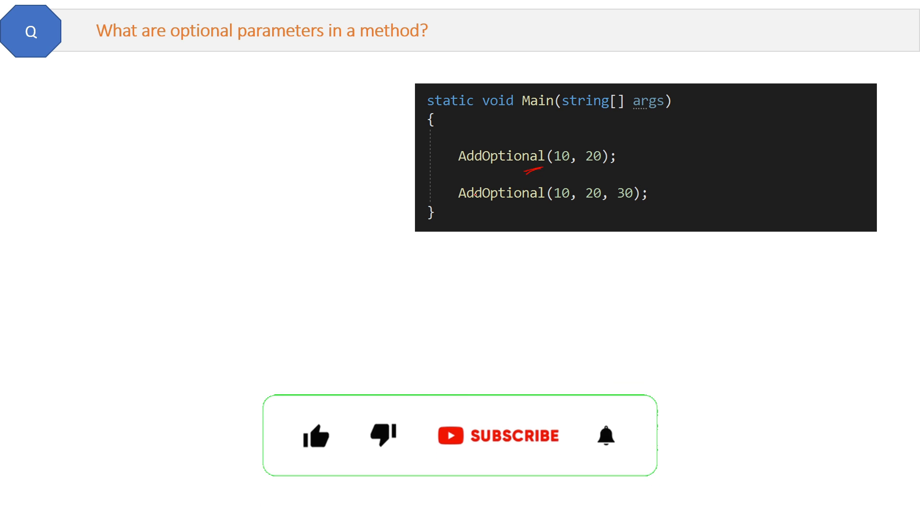
Reveal the AddOptional method, circle the argument 30, tick the second call, and advance to the named parameters slide
click(316, 436)
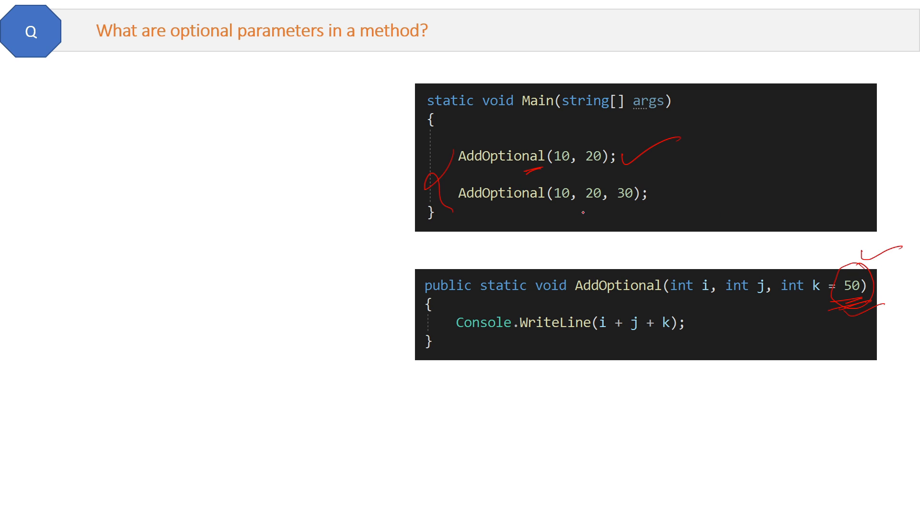
drag(614, 176, 633, 211)
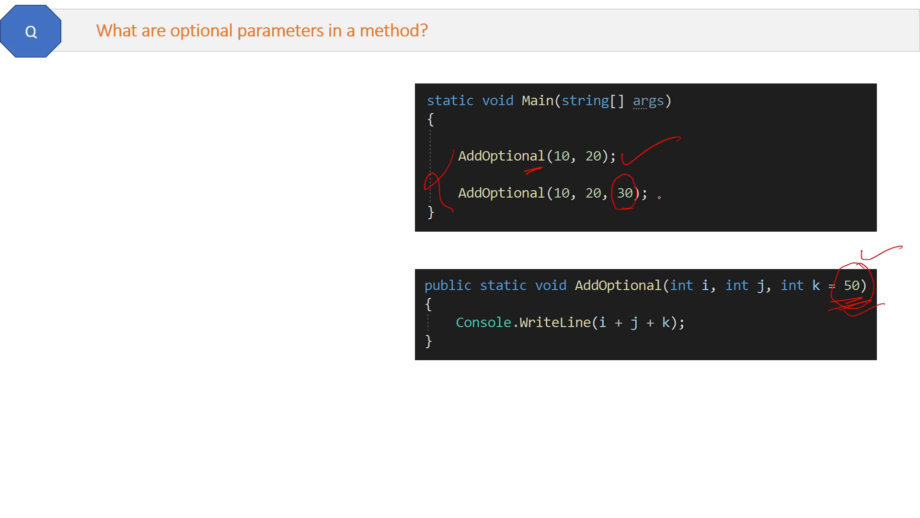
drag(659, 196, 695, 191)
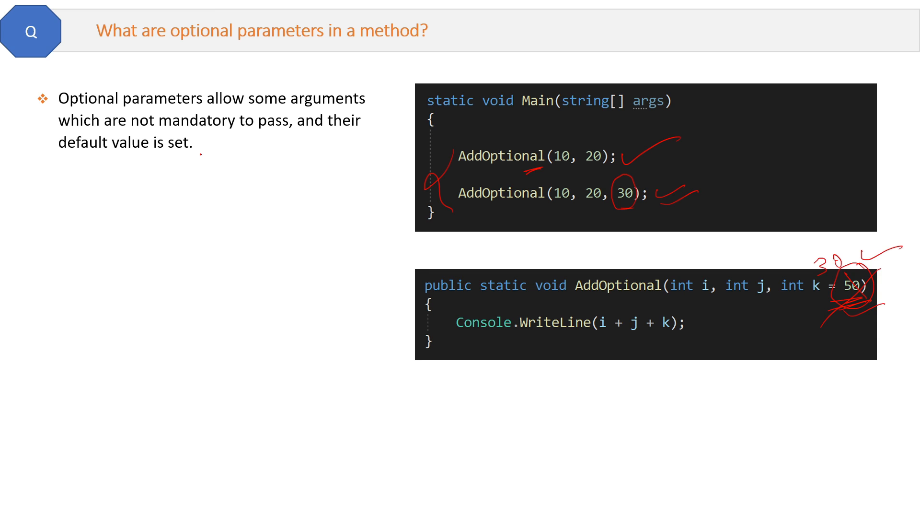
key(Right)
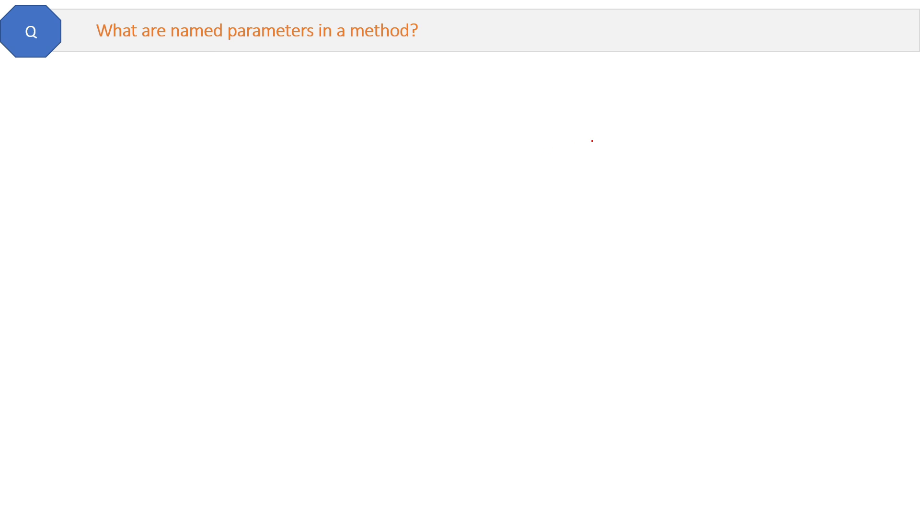
mouse_move(590, 139)
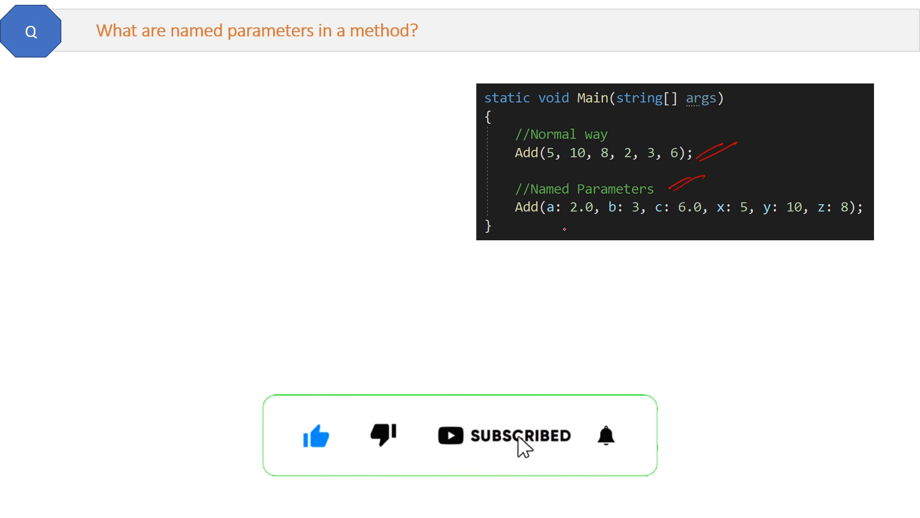
Reveal the Add signature, underline the call arguments, link a: to parameter a with an arrow, and underline 'name' in the definition
click(607, 436)
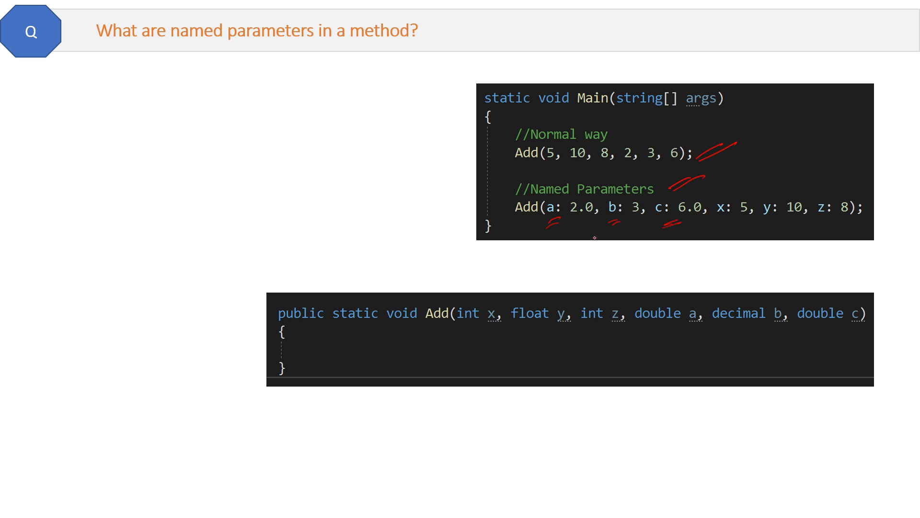
drag(610, 168, 640, 165)
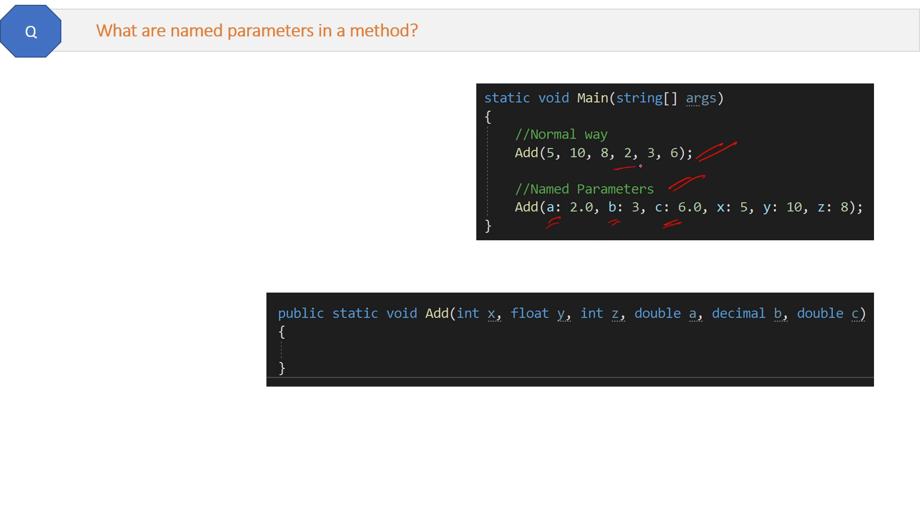
drag(616, 176, 670, 170)
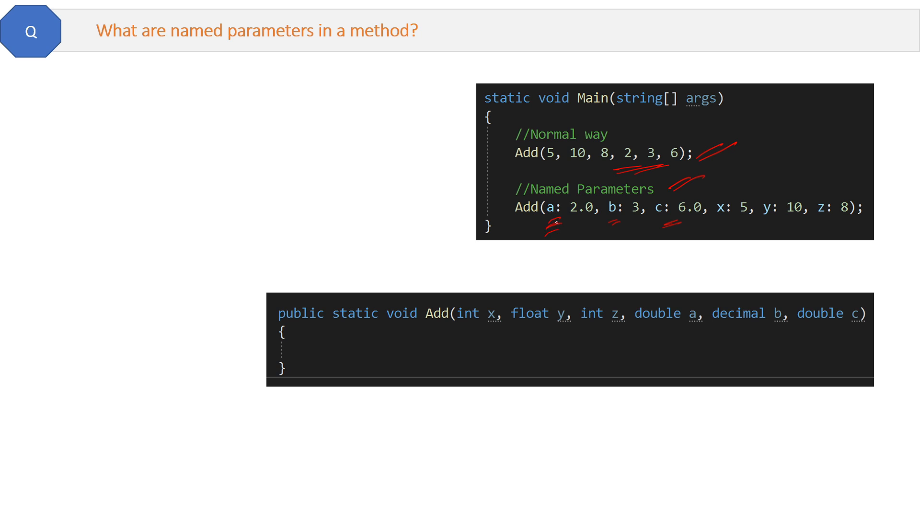
drag(554, 225, 691, 304)
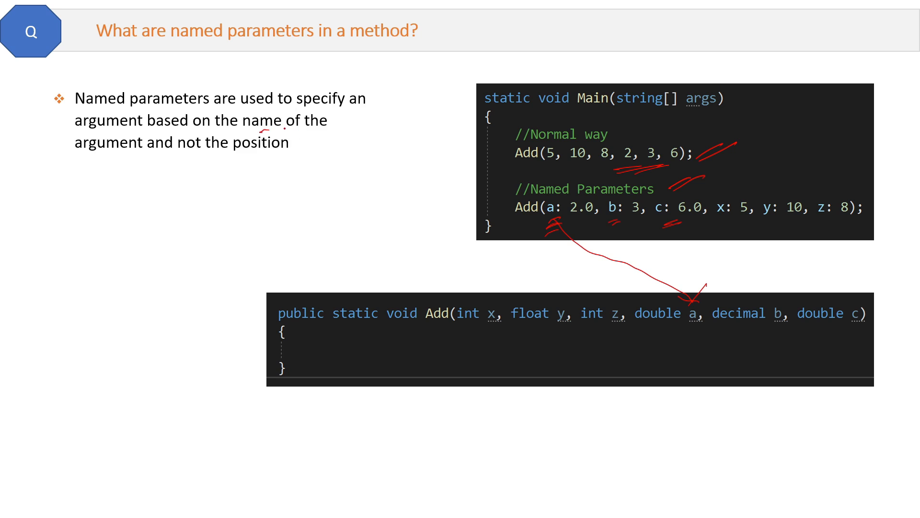
drag(262, 129, 303, 126)
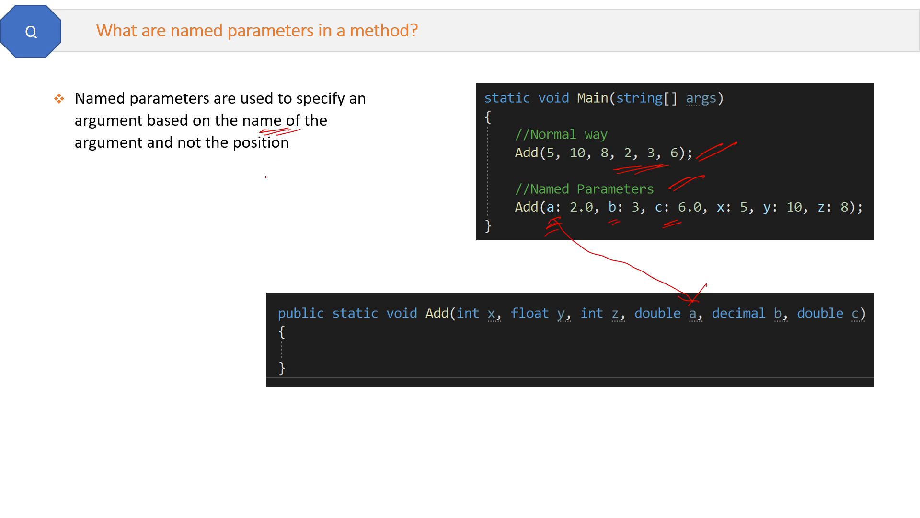